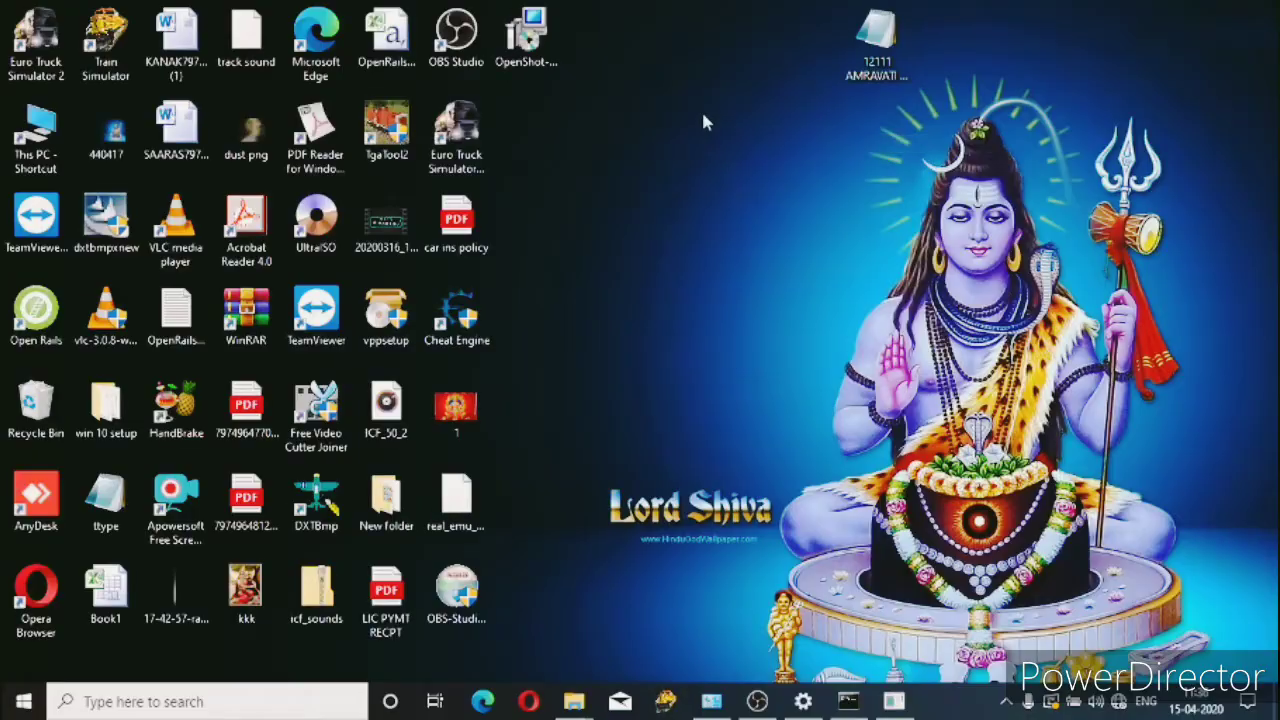
mouse_move(630, 112)
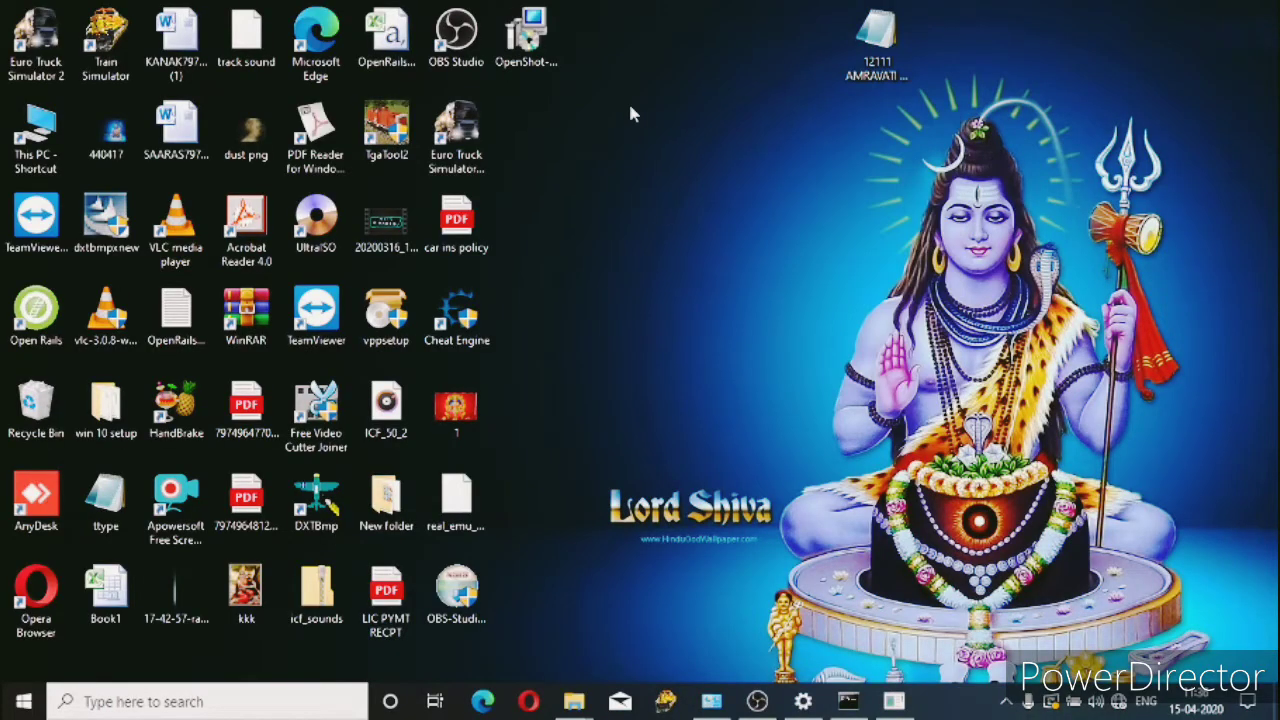
mouse_move(668, 152)
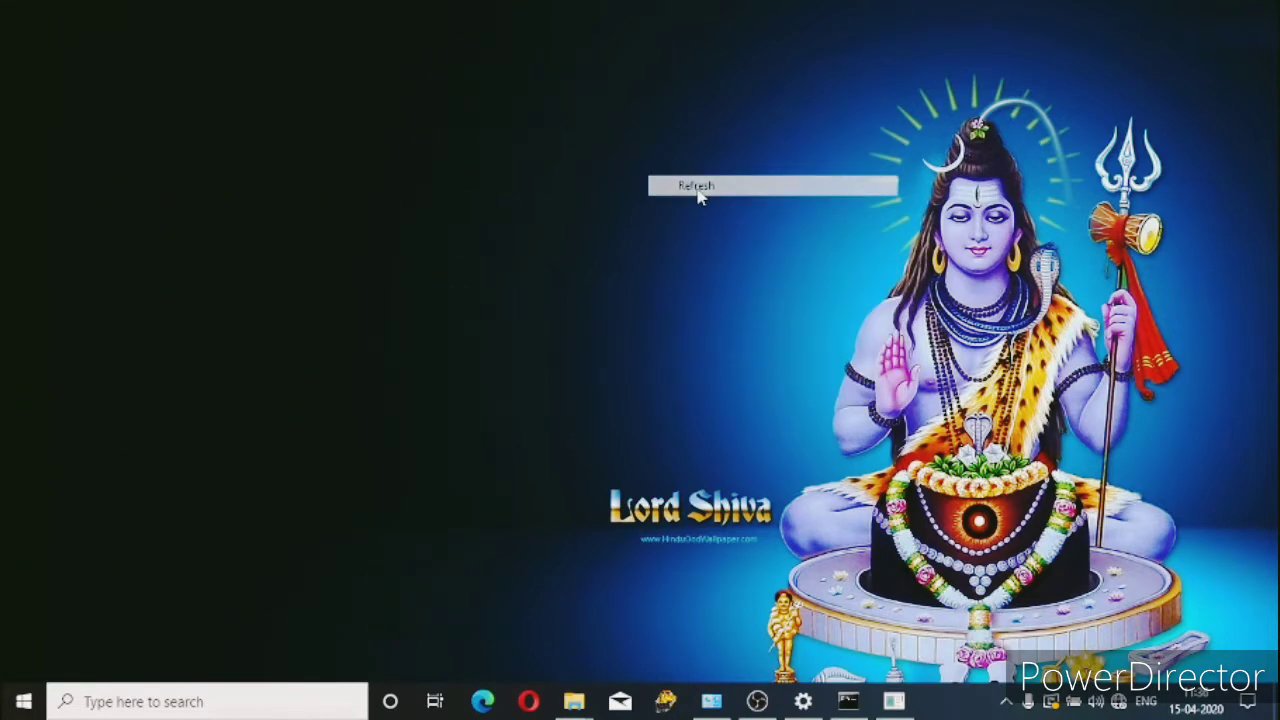
- Refresh the Windows desktop and select the Open Rails shortcut
left_click(696, 186)
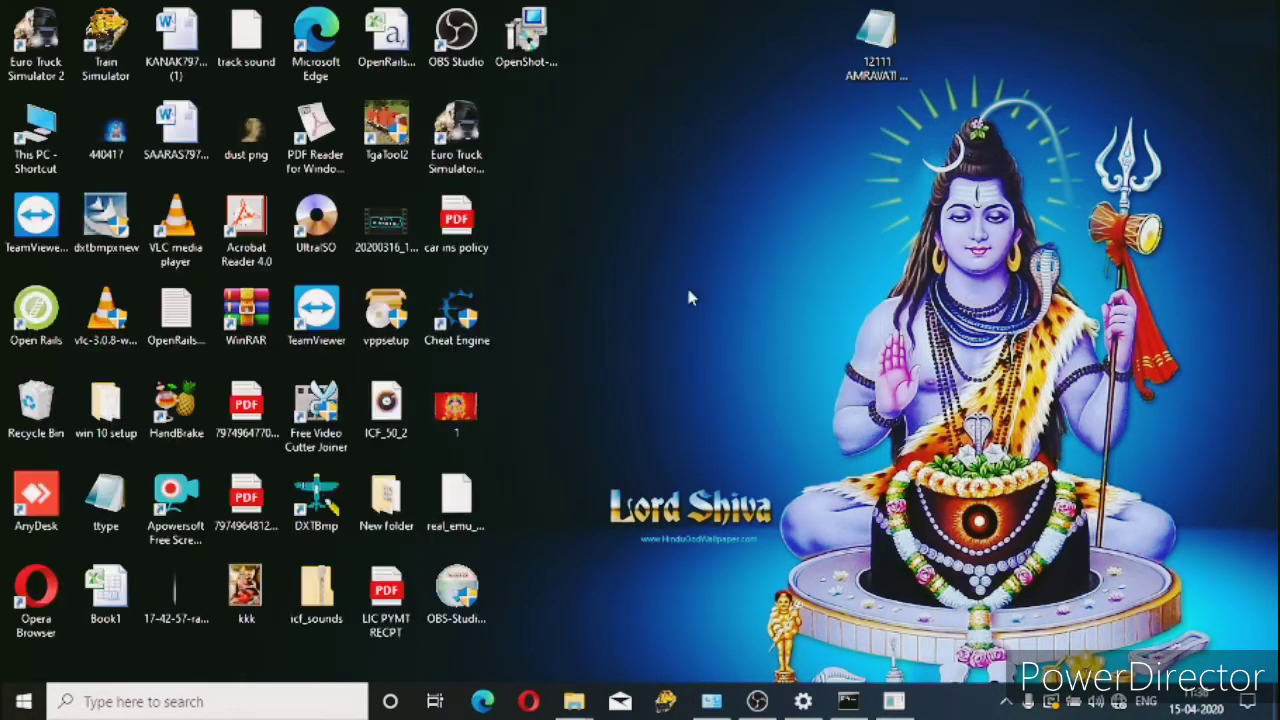
mouse_move(282, 356)
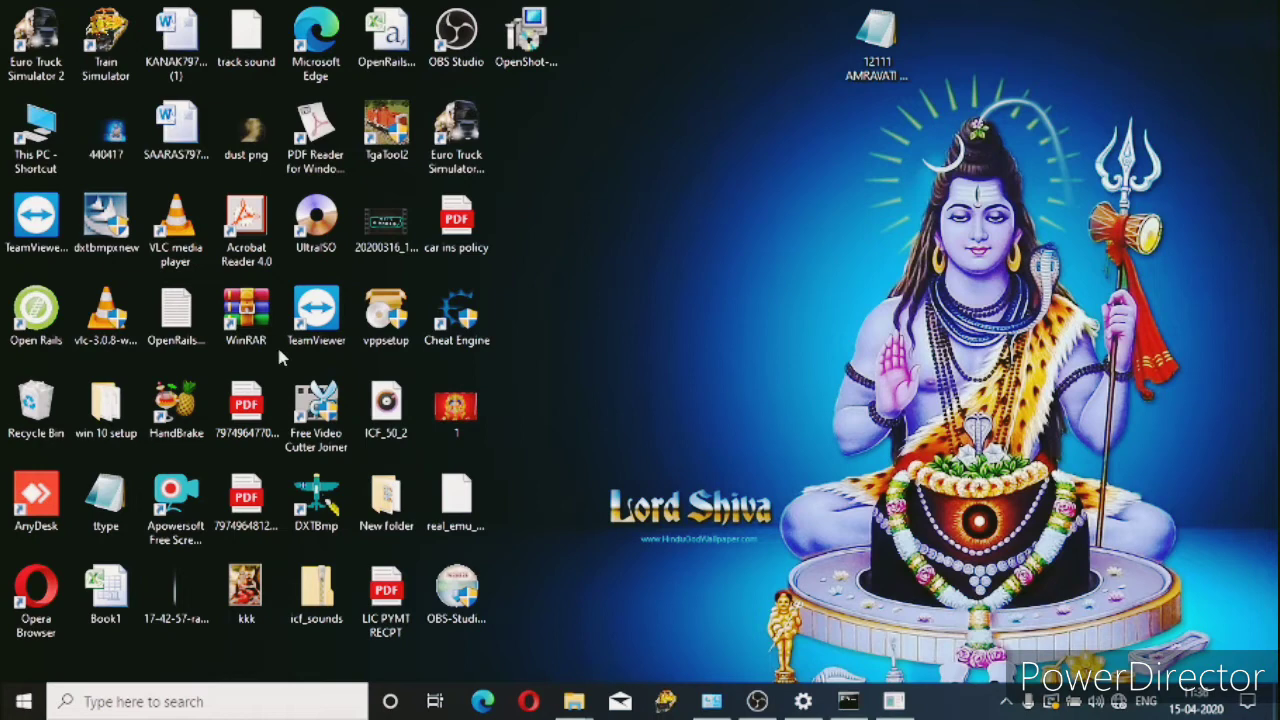
left_click(36, 316)
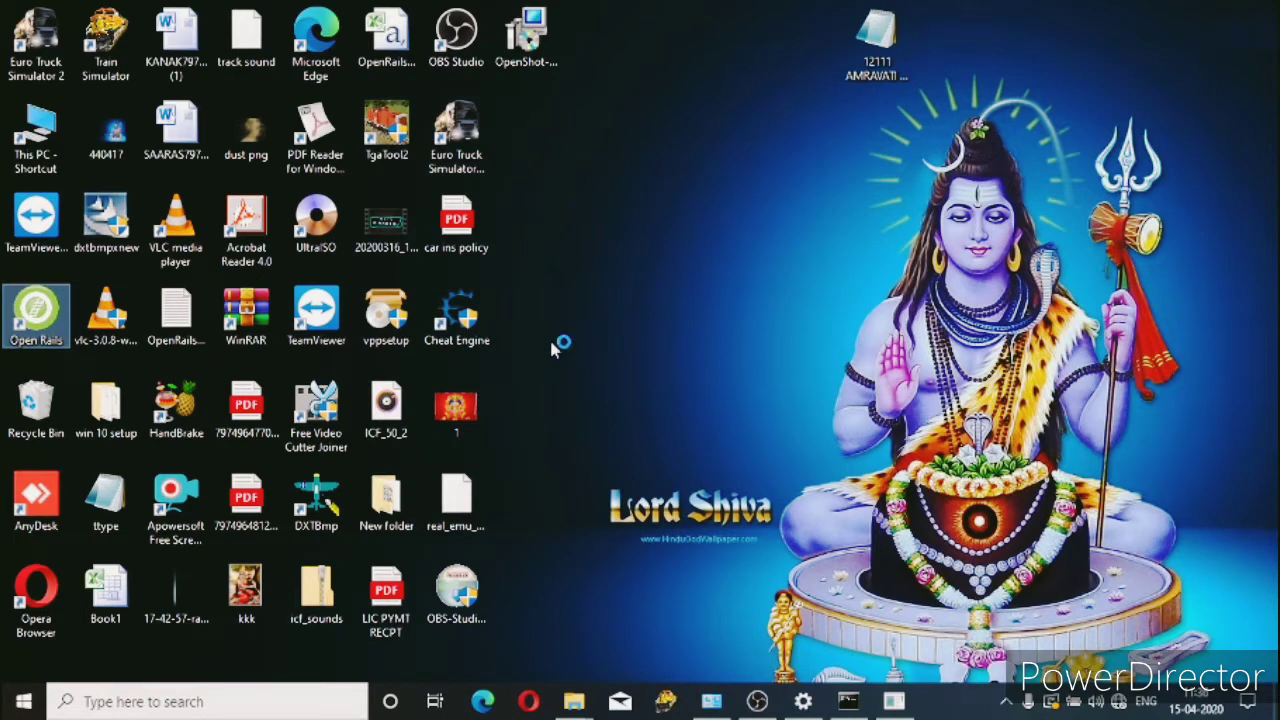
mouse_move(588, 296)
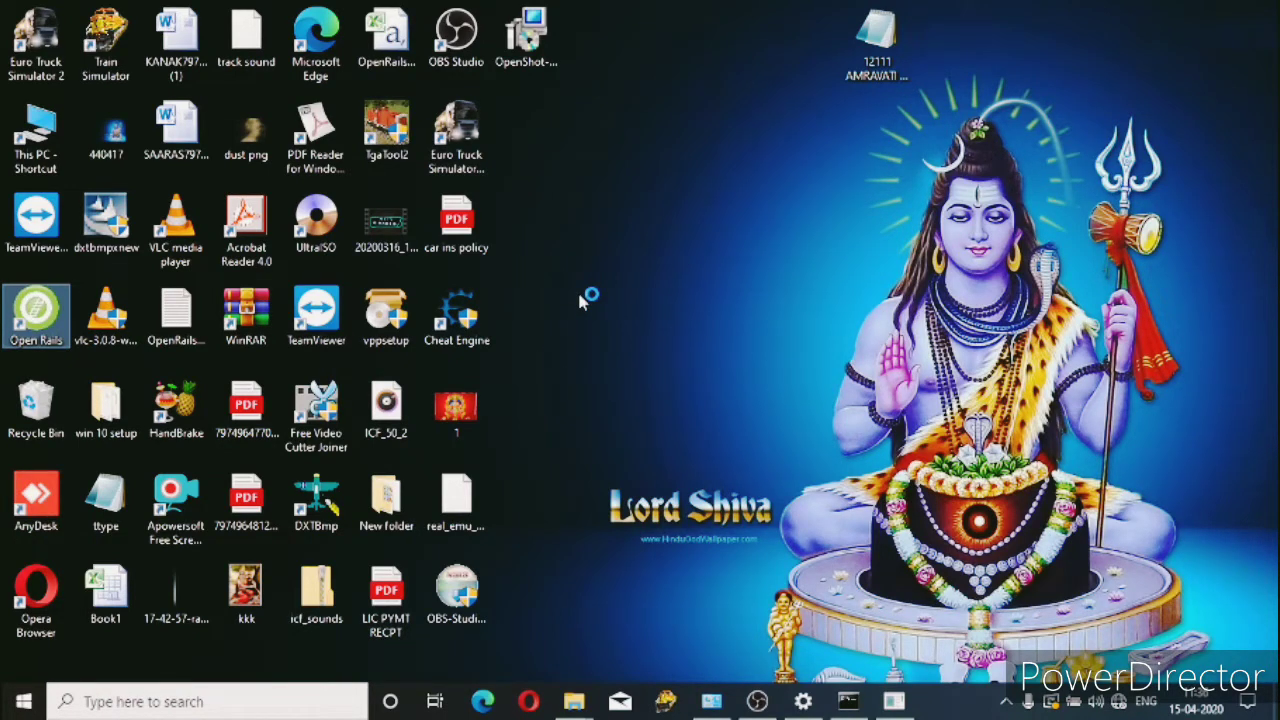
- Launch Open Rails, choose route Mumbai2011 and activity 12111 AMRAVATI SF EXPRESS, noting its consist is missing
double_click(36, 316)
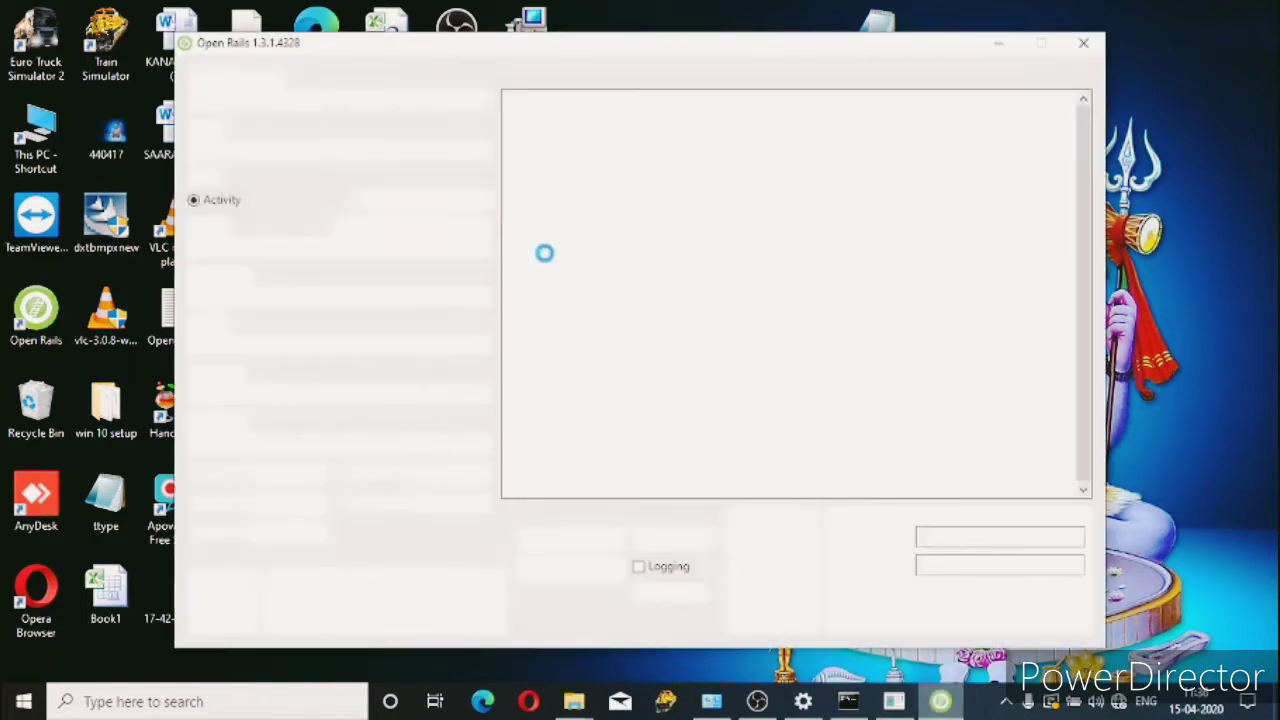
mouse_move(436, 204)
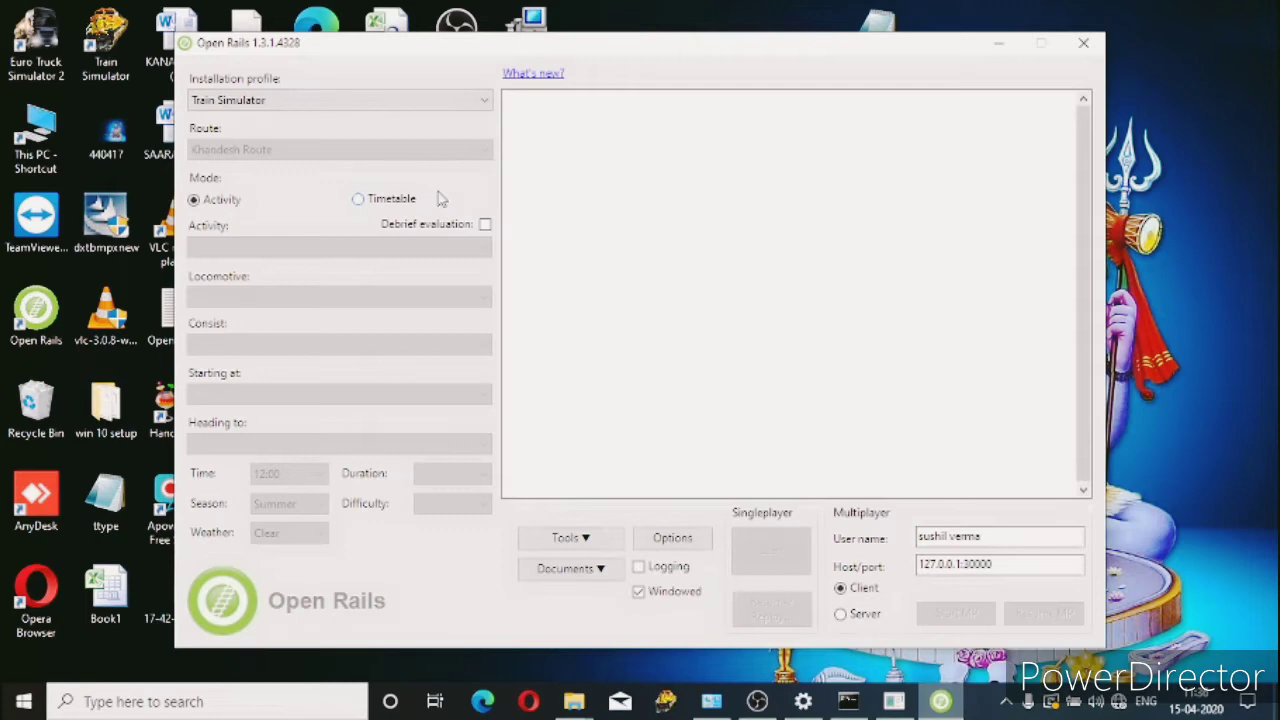
left_click(340, 148)
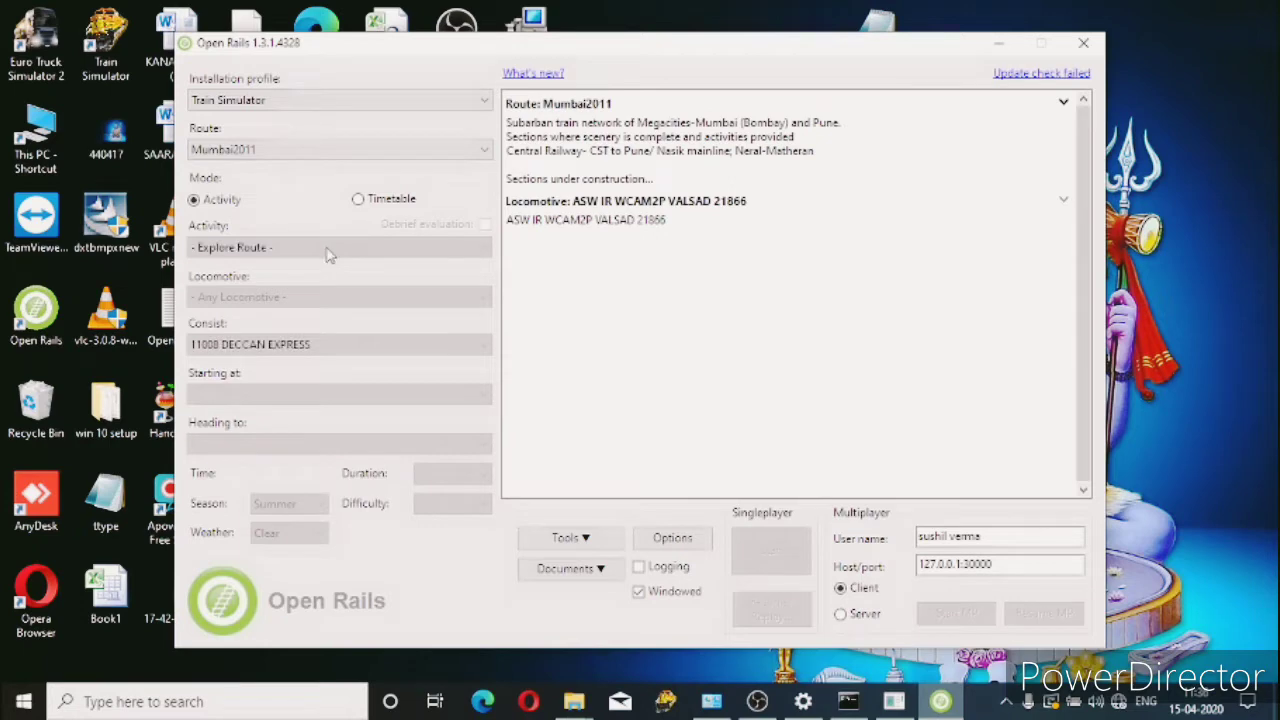
left_click(338, 248)
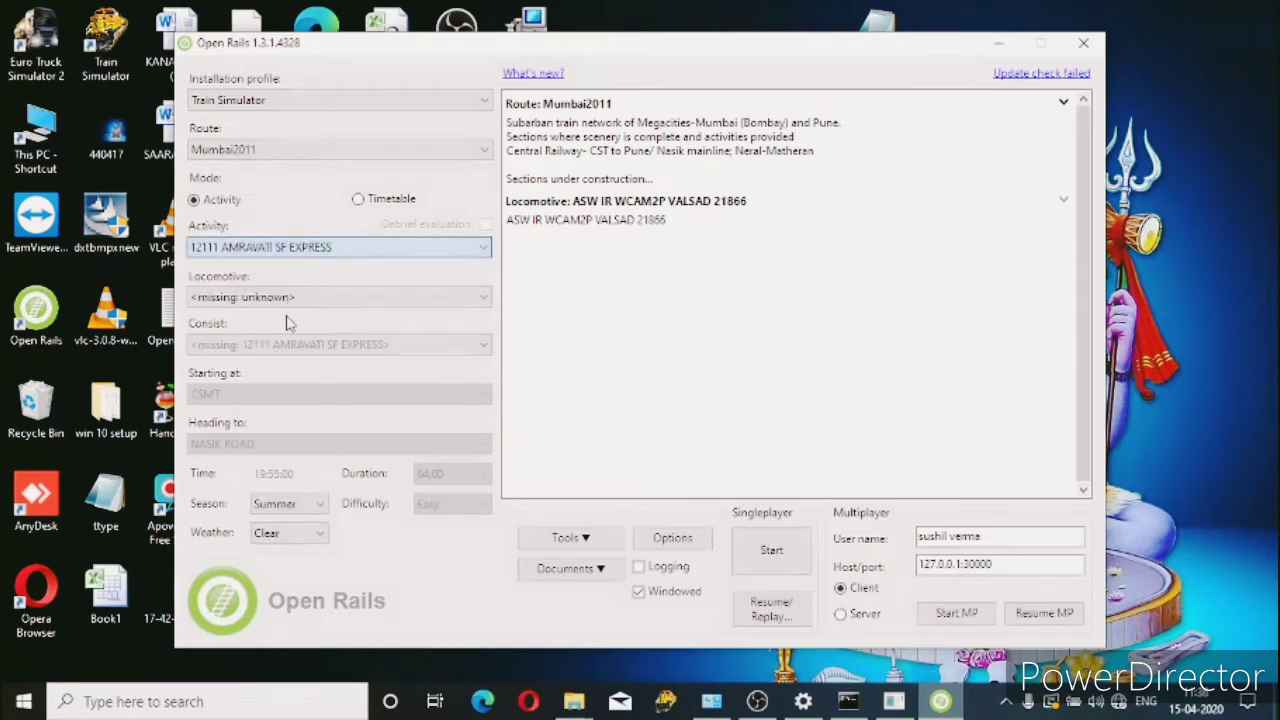
left_click(338, 248)
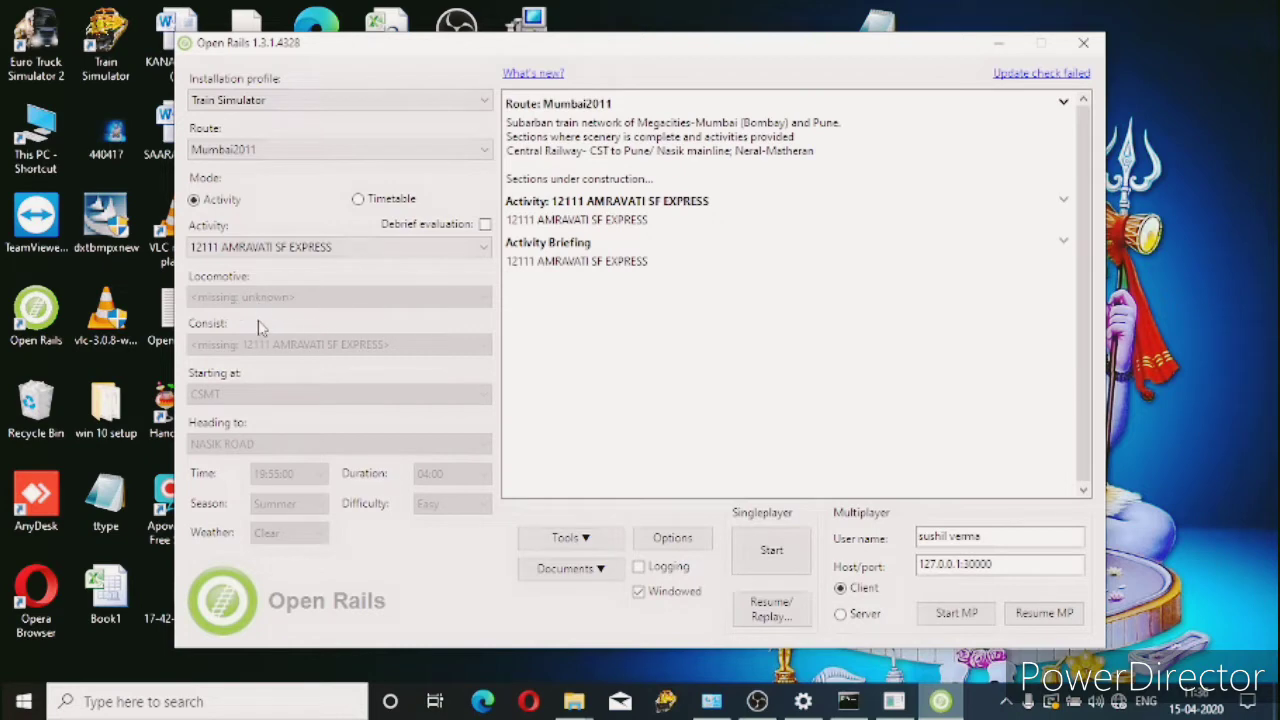
mouse_move(722, 666)
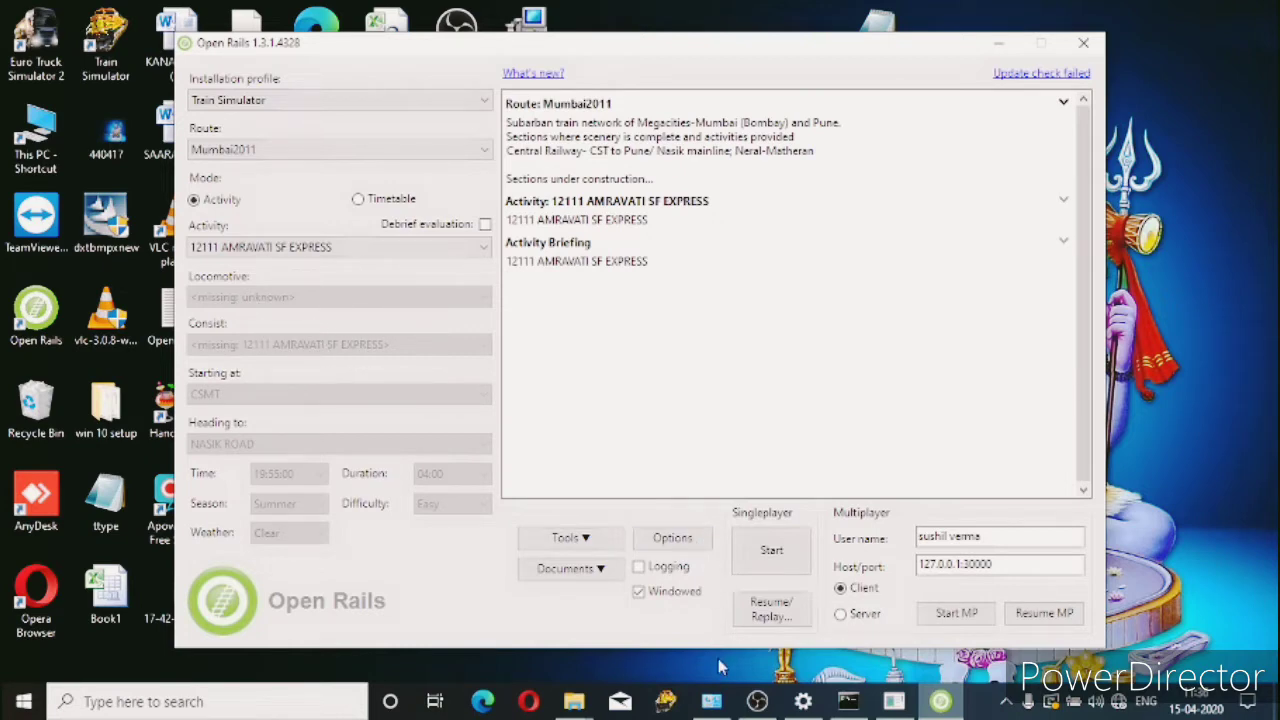
mouse_move(344, 300)
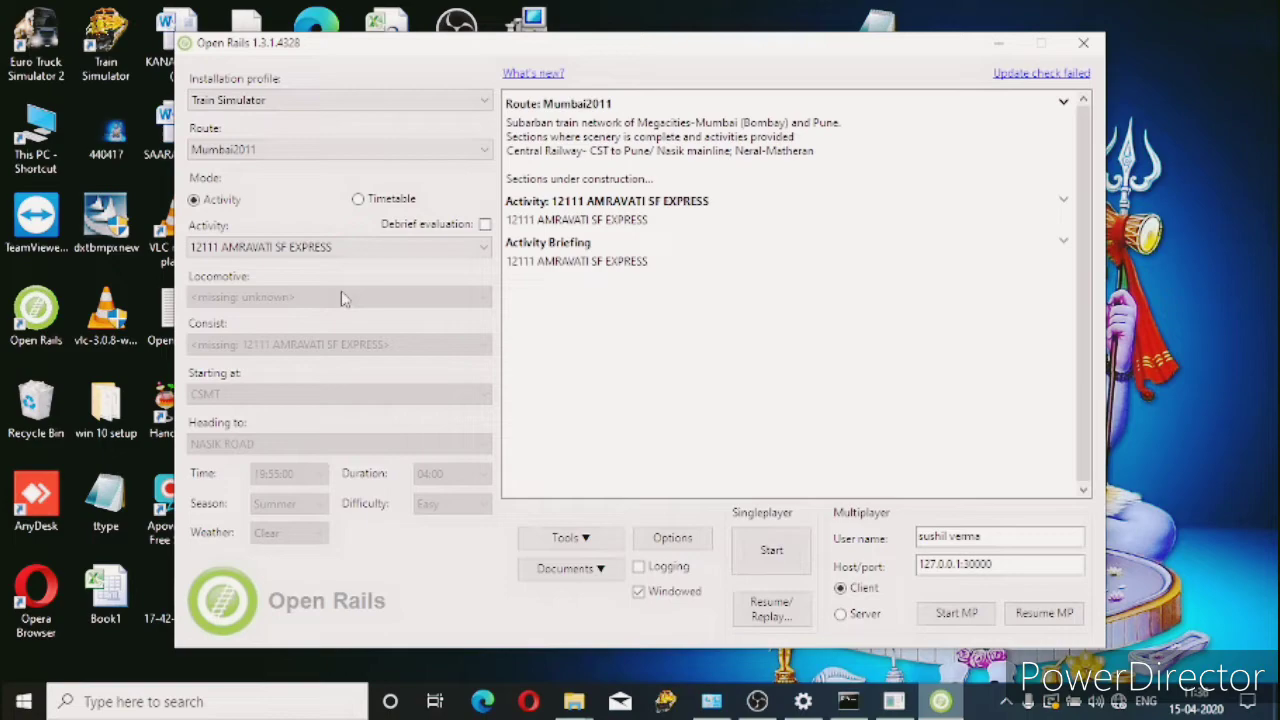
mouse_move(700, 242)
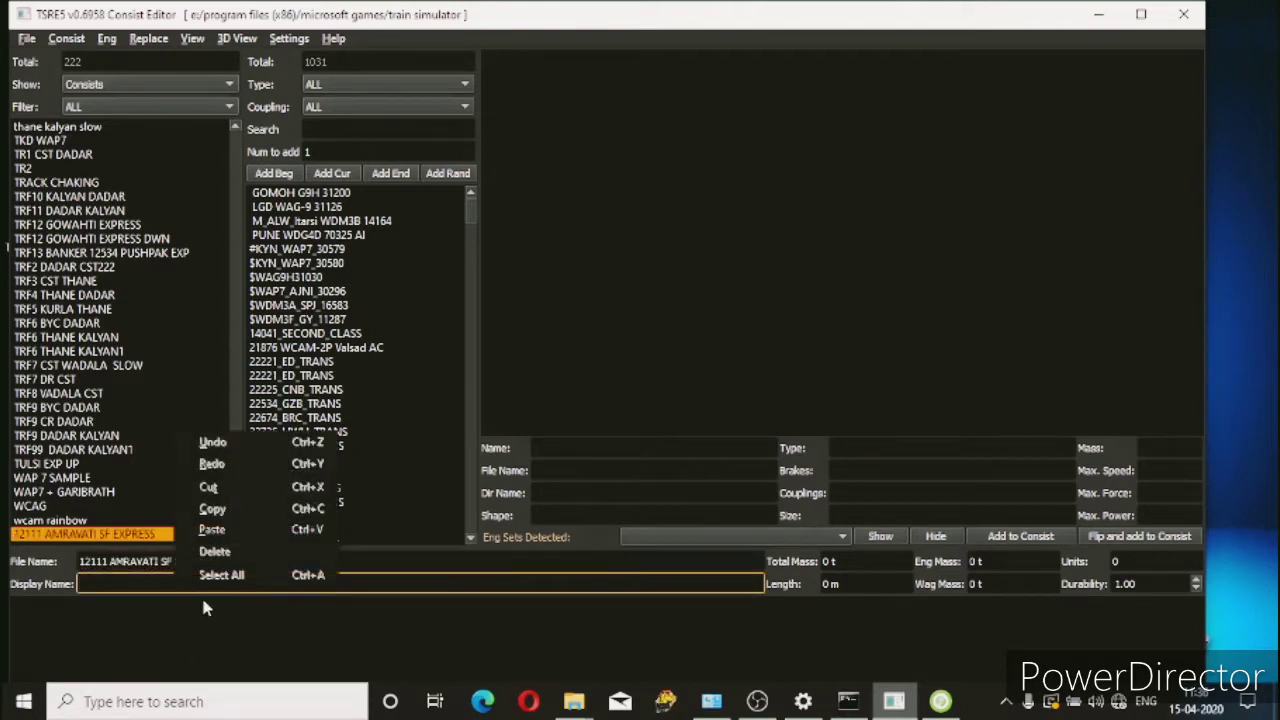
- Name the new consist 12111 AMRAVATI SF EXPRESS as both file name and display name
left_click(212, 528)
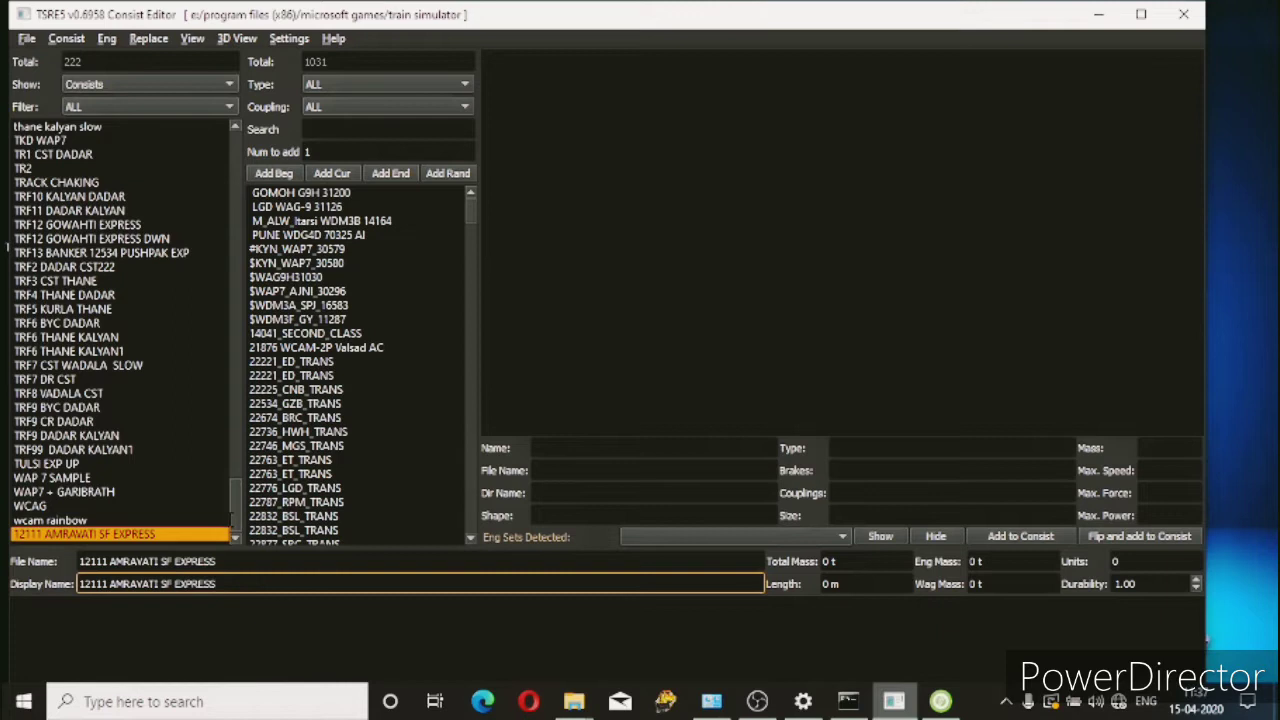
mouse_move(324, 228)
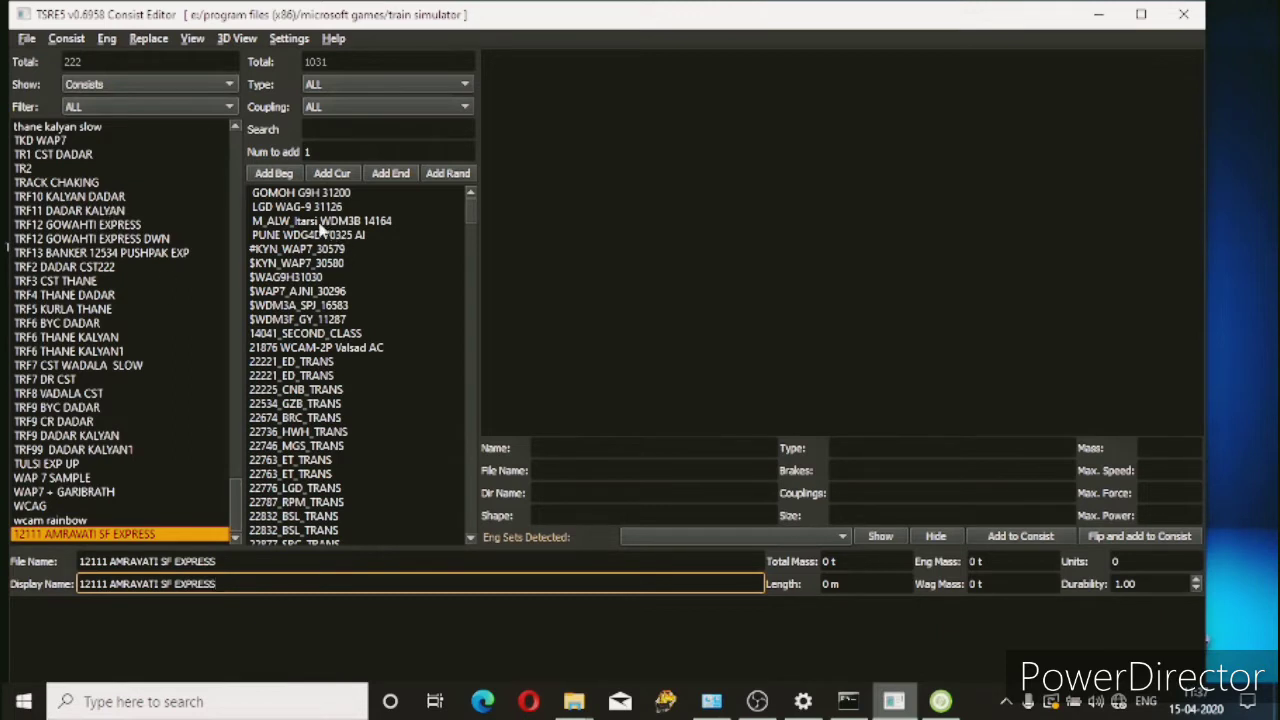
mouse_move(330, 220)
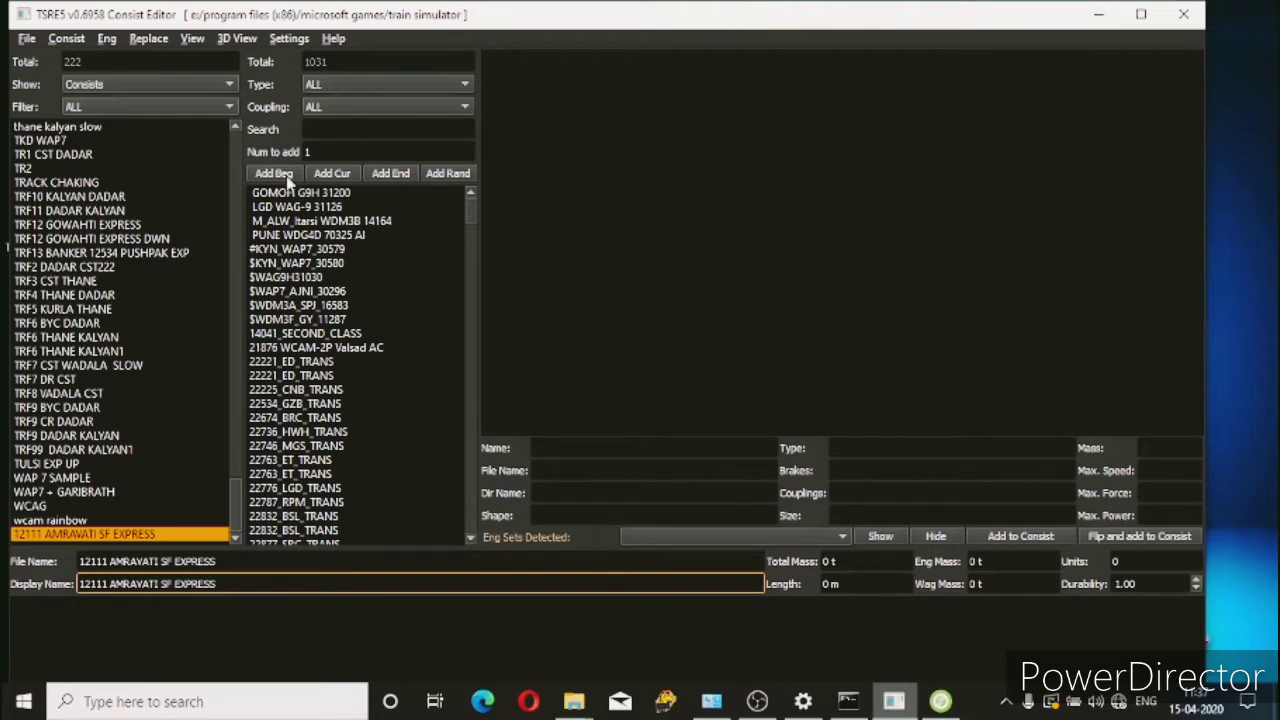
- Add the M_ALW_Itarsi WDM3B 14164 locomotive at the front and filter the stock list to carriages
left_click(320, 220)
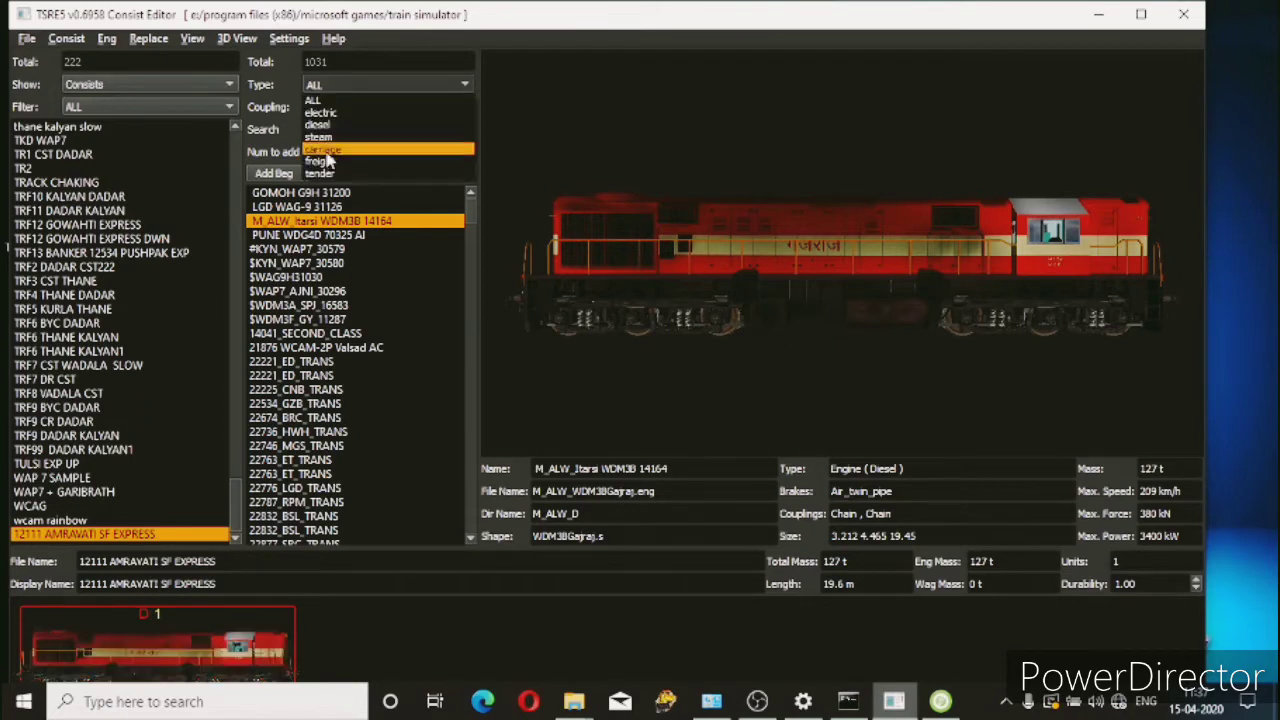
left_click(324, 150)
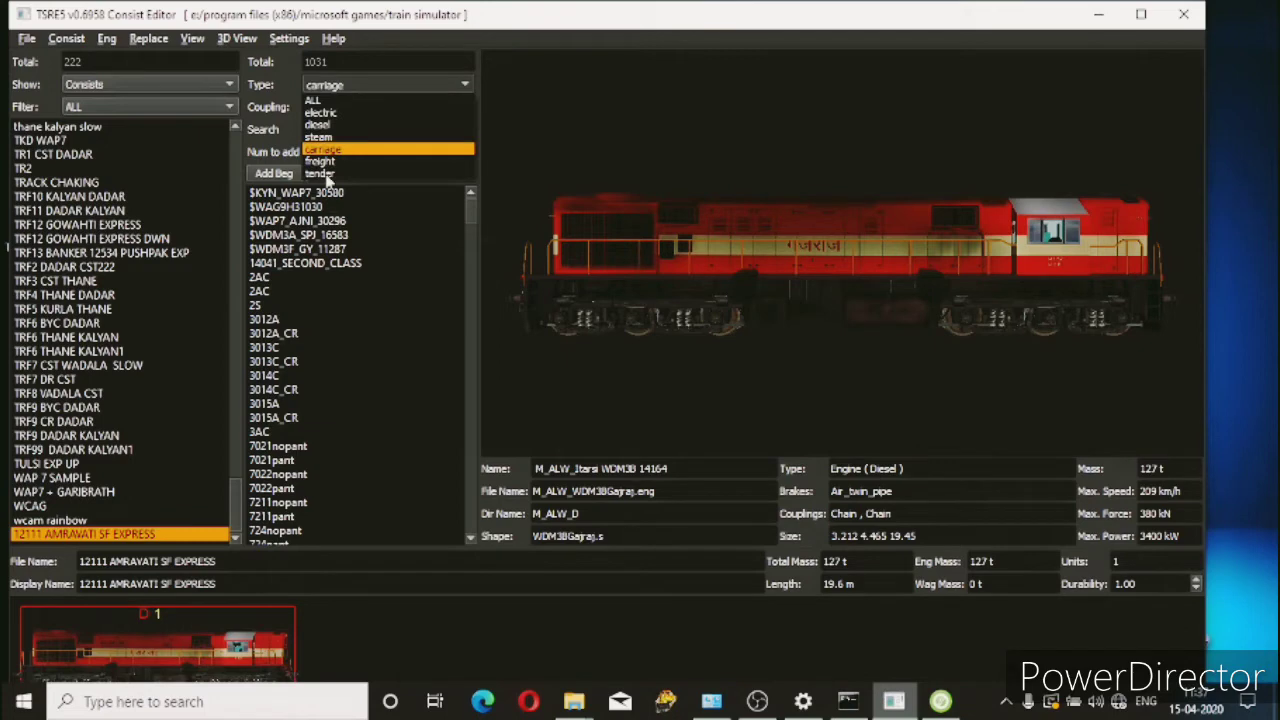
mouse_move(320, 156)
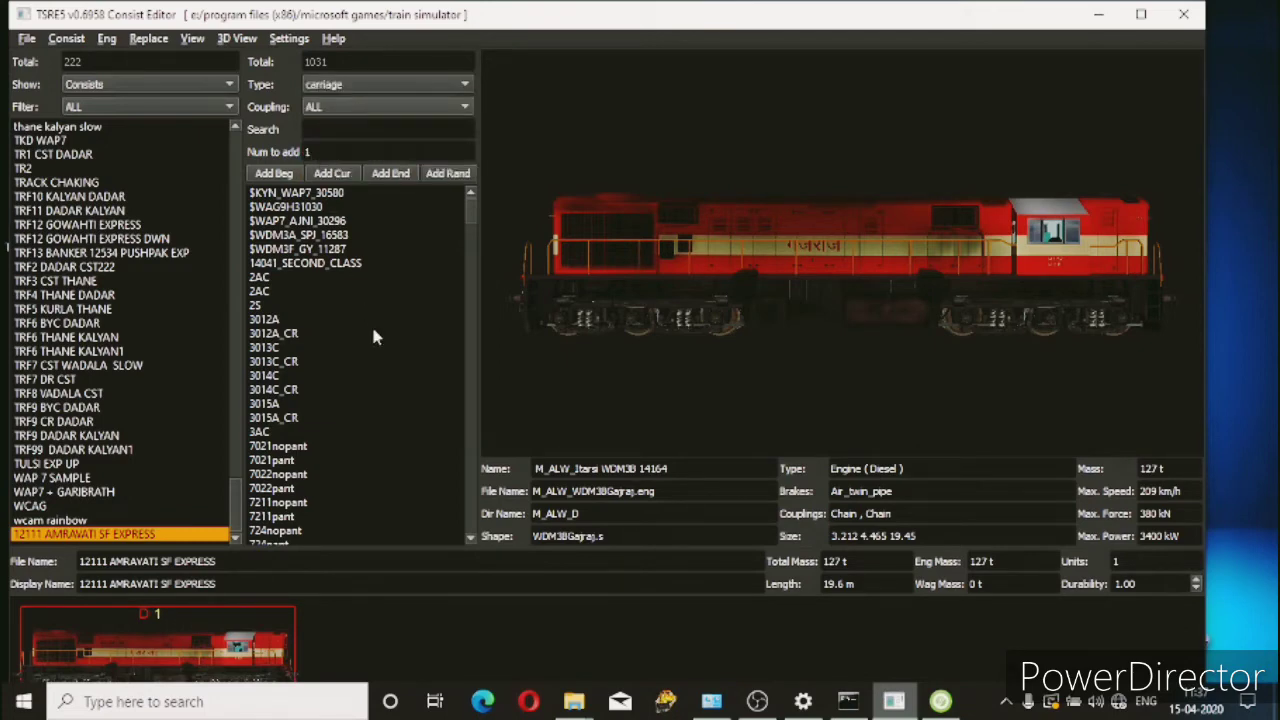
scroll("down", 3)
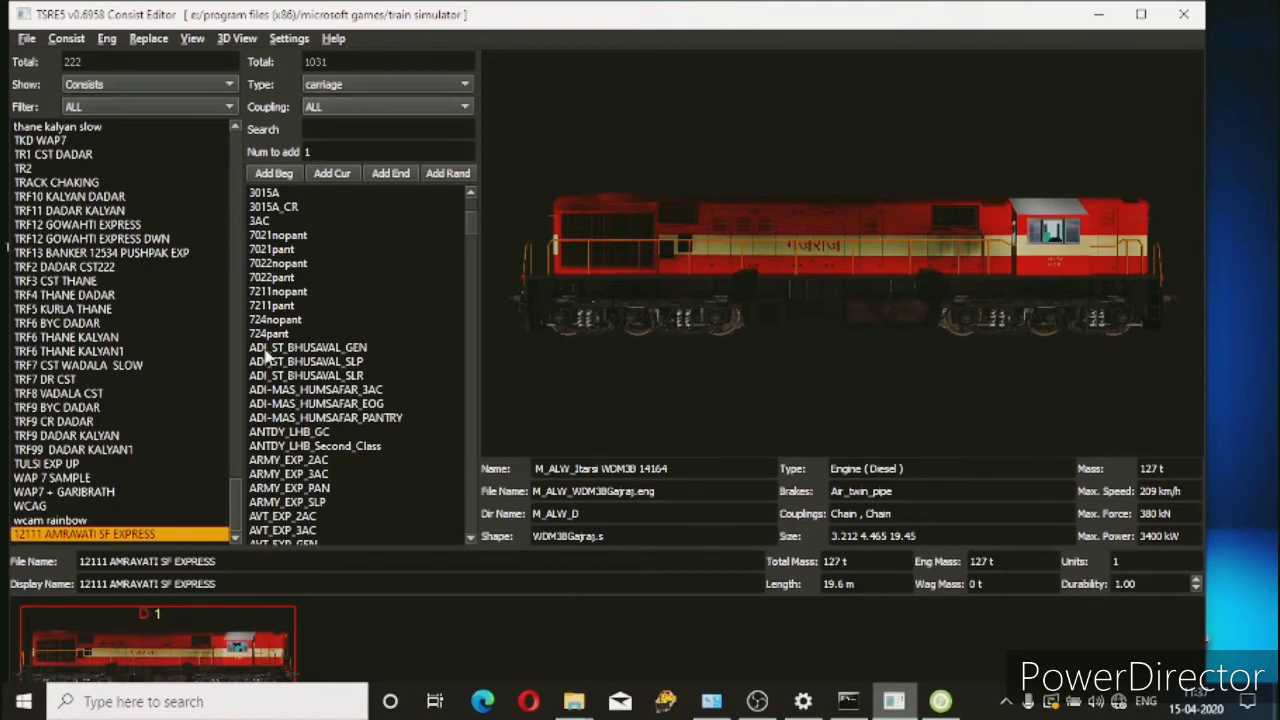
- Append ADI_ST_BHUSAVAL_GEN second-class coaches to the consist end, building toward 21 units
left_click(308, 348)
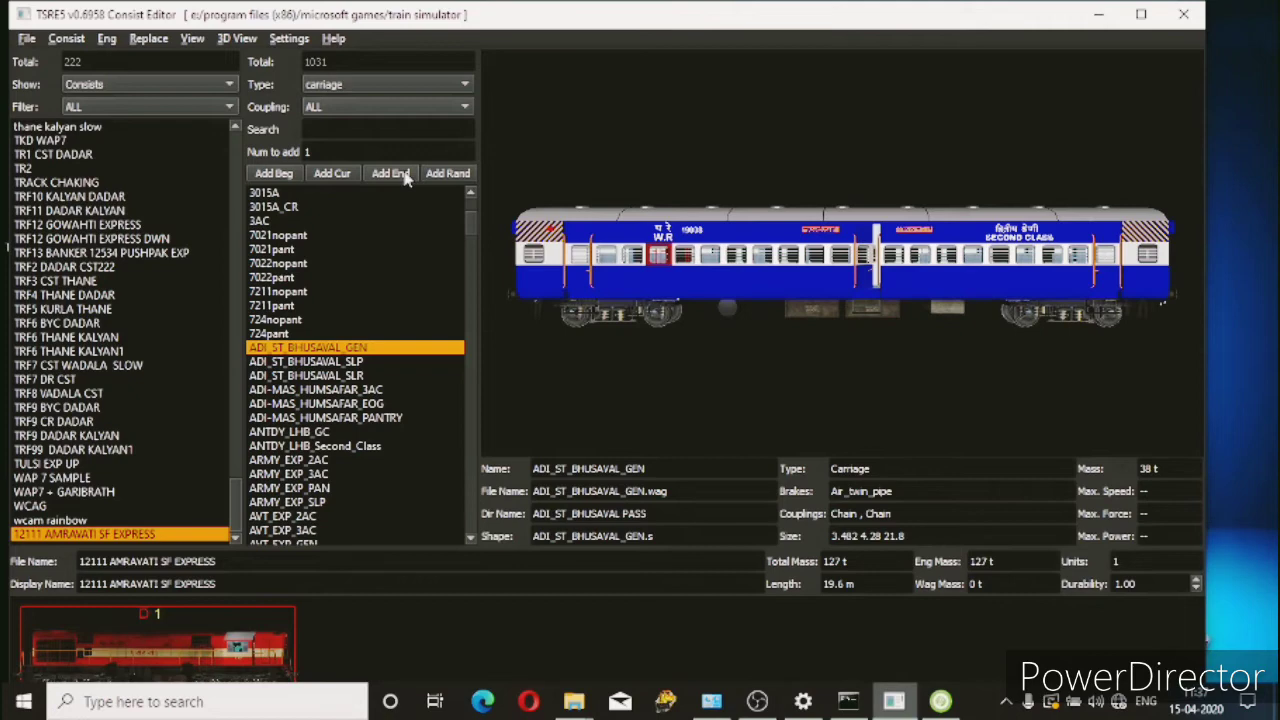
left_click(390, 172)
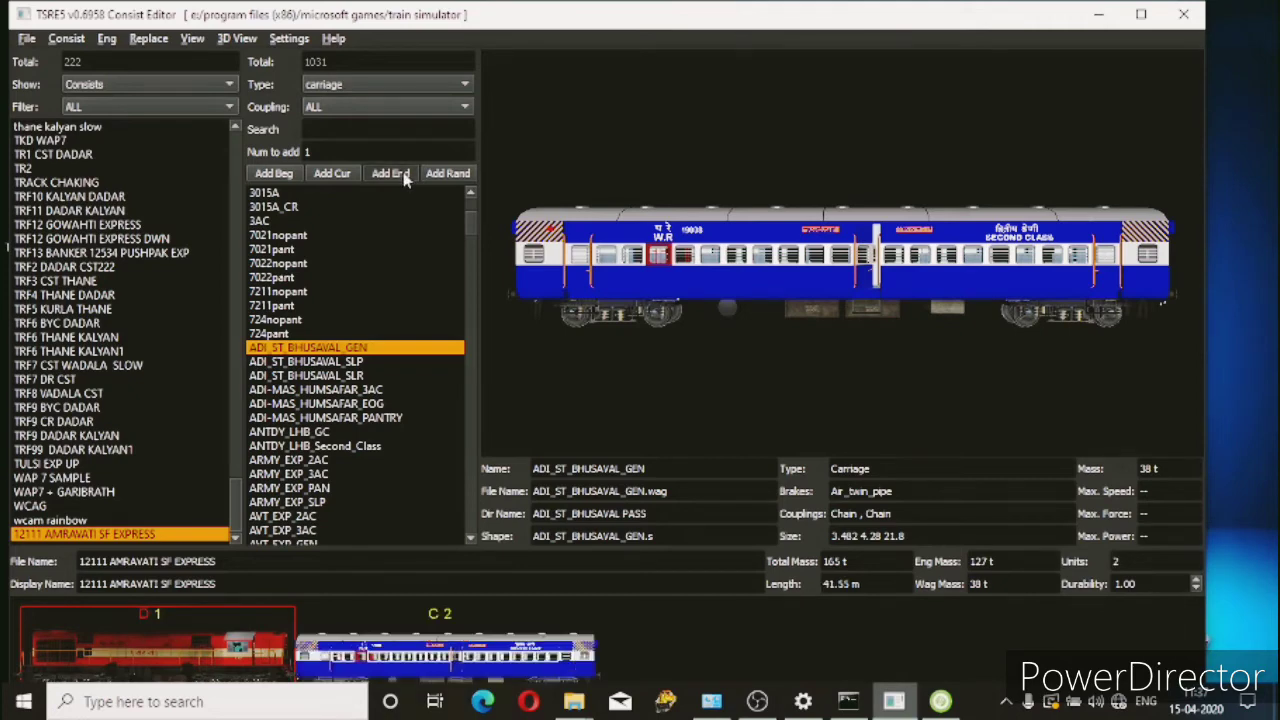
left_click(390, 172)
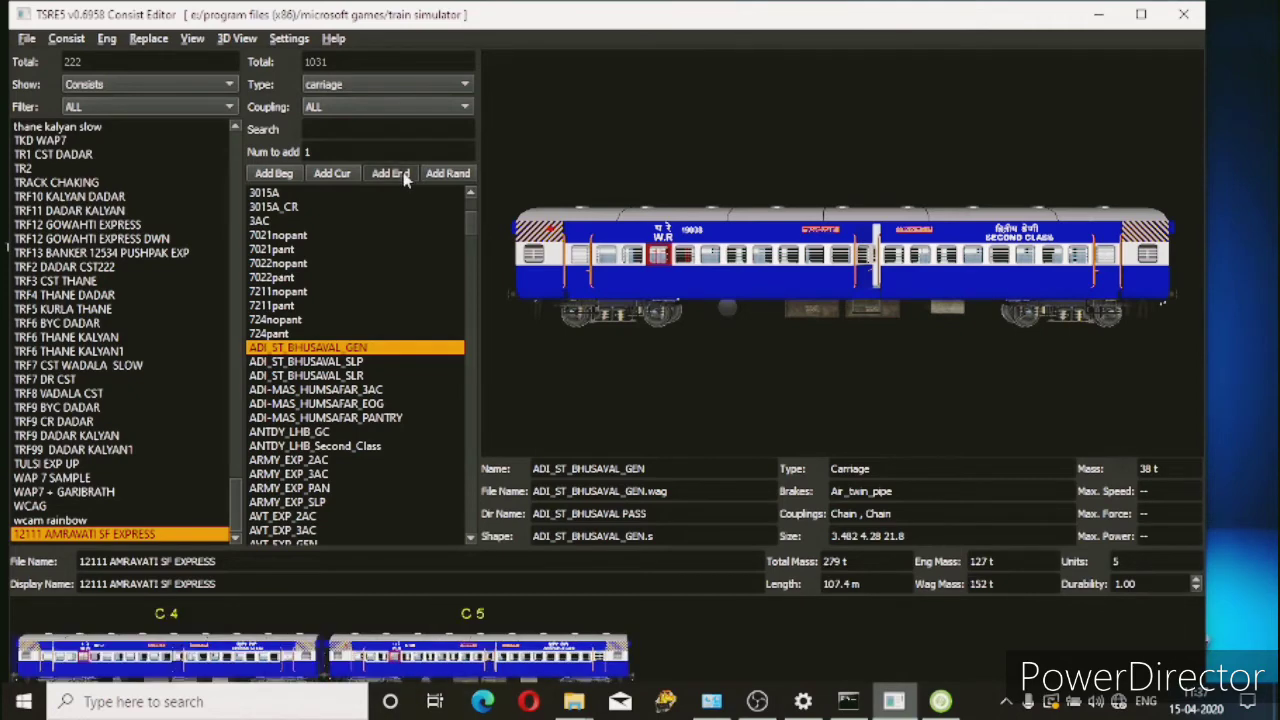
left_click(390, 172)
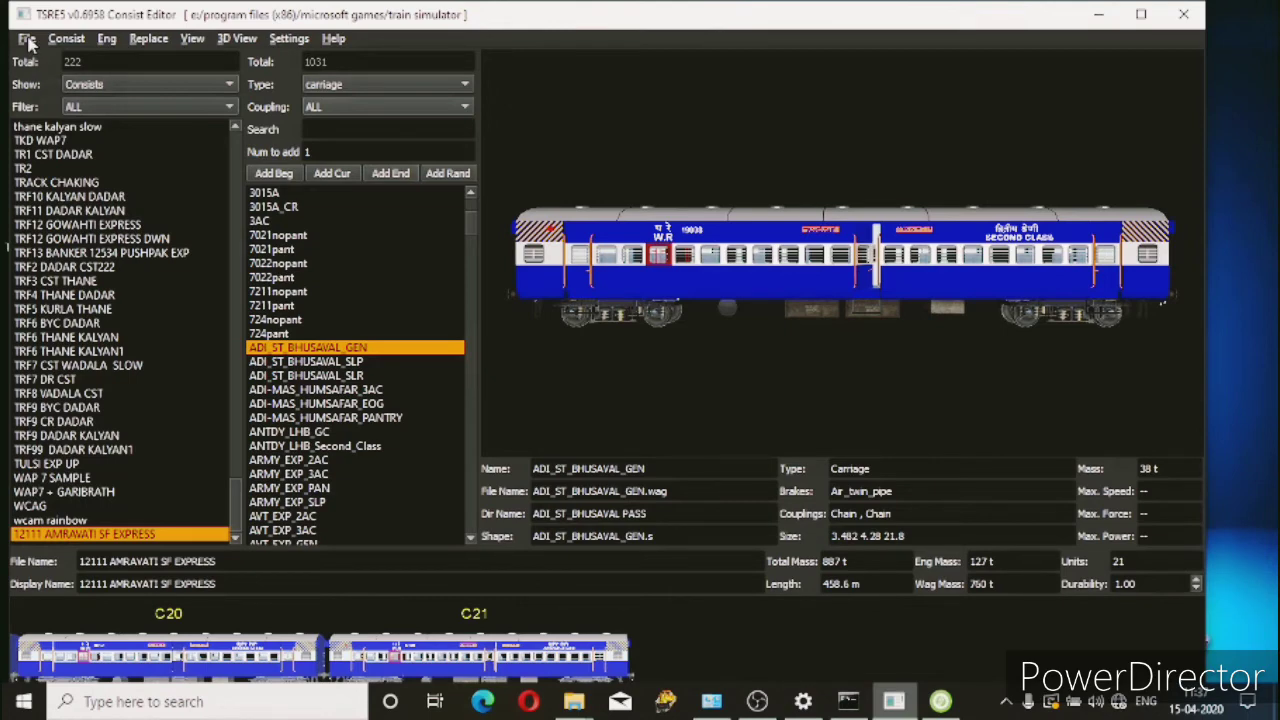
- Save the 21-unit consist, close the editor and refresh the desktop with Open Rails selected
left_click(26, 38)
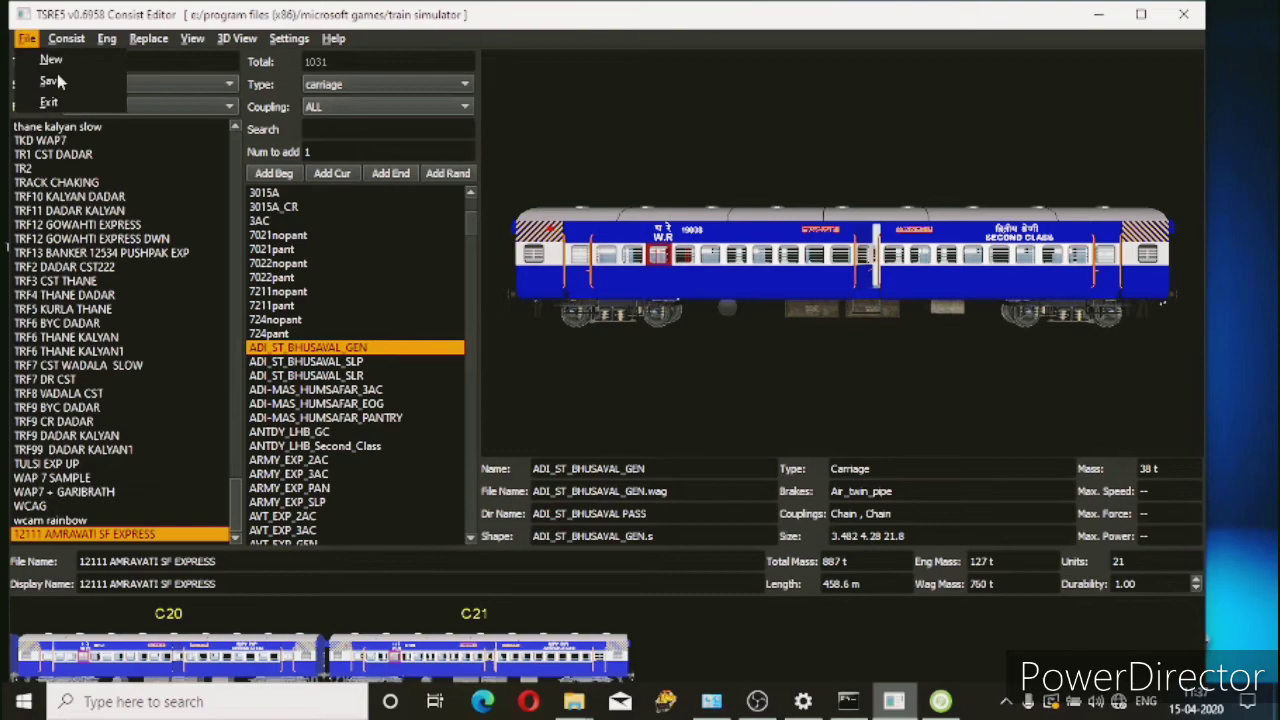
left_click(26, 38)
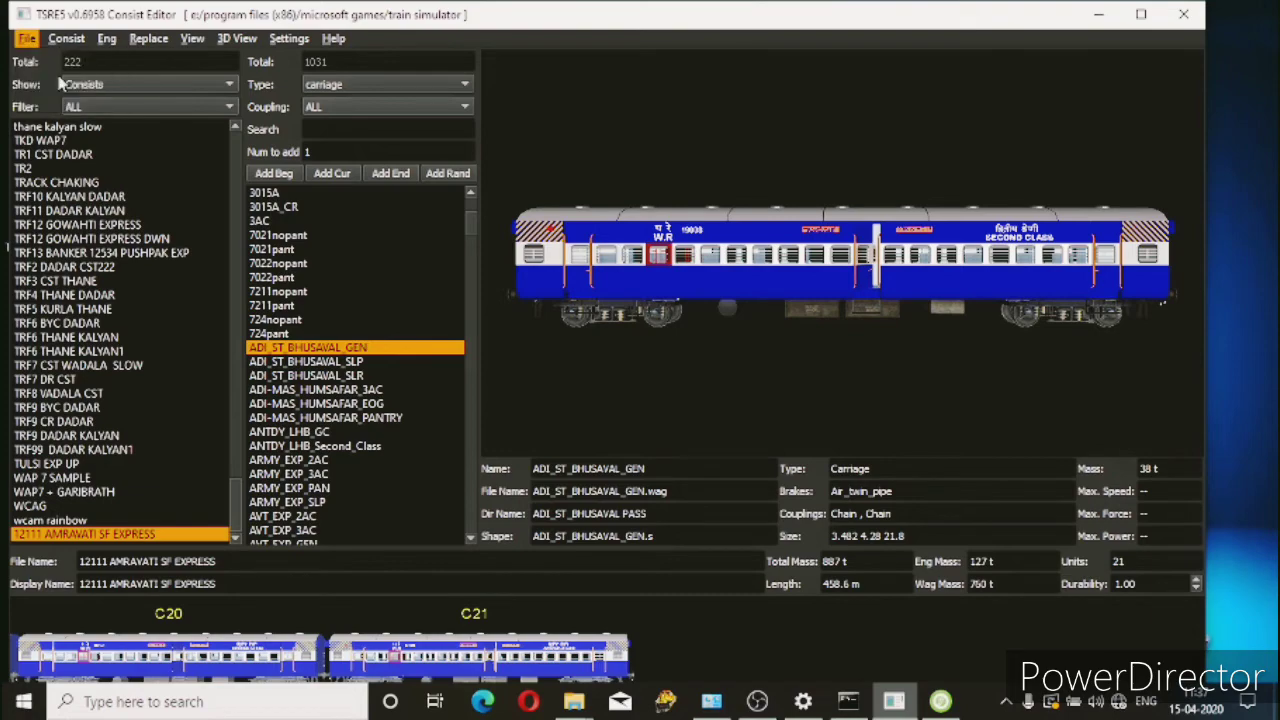
mouse_move(1092, 16)
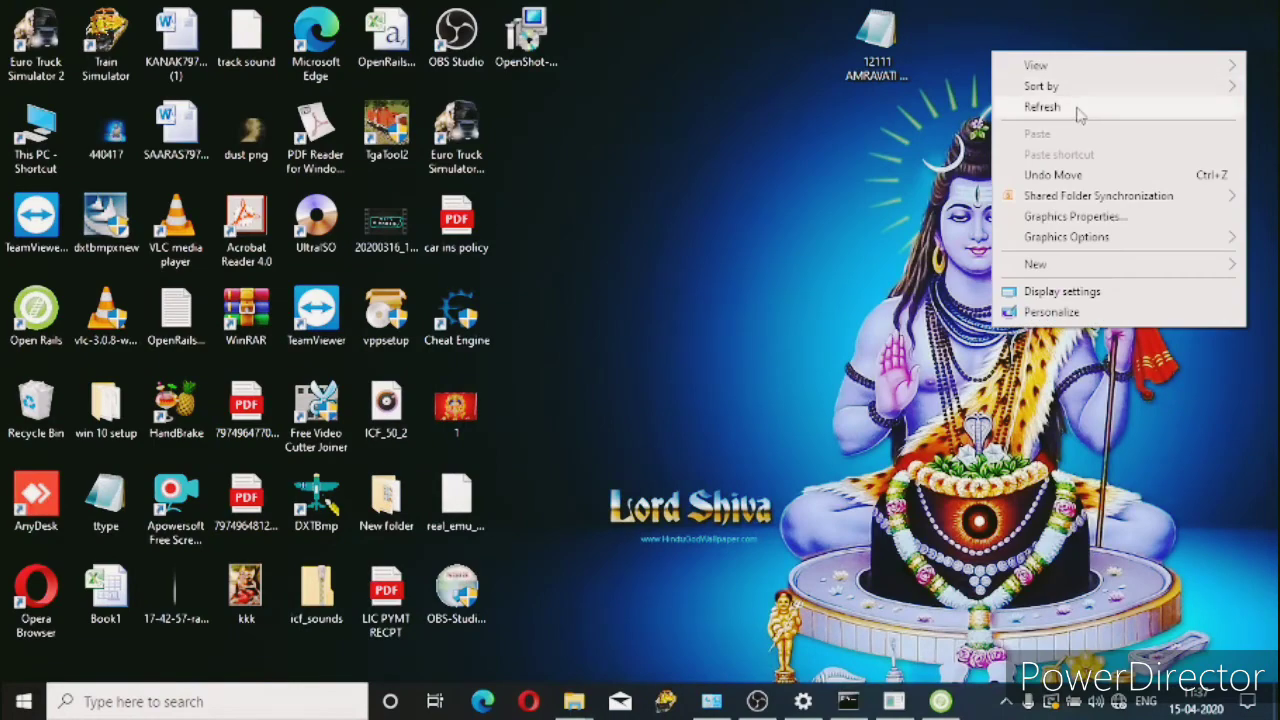
left_click(1042, 108)
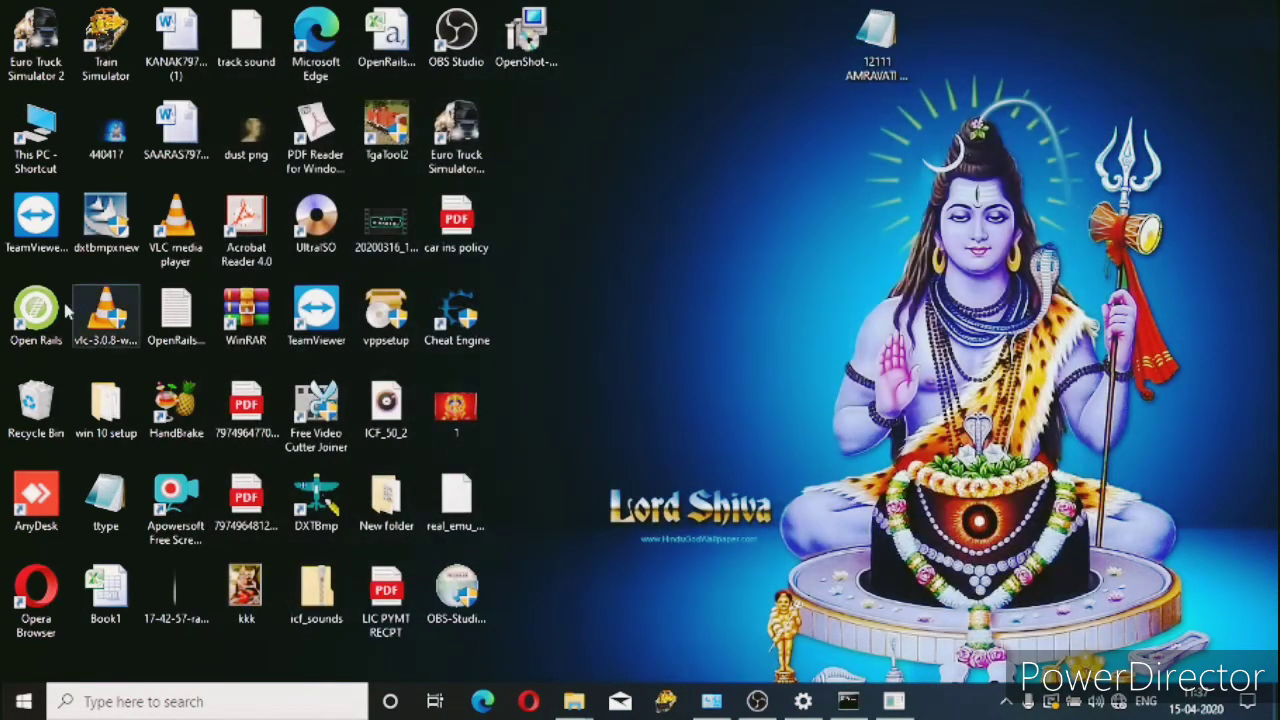
left_click(36, 316)
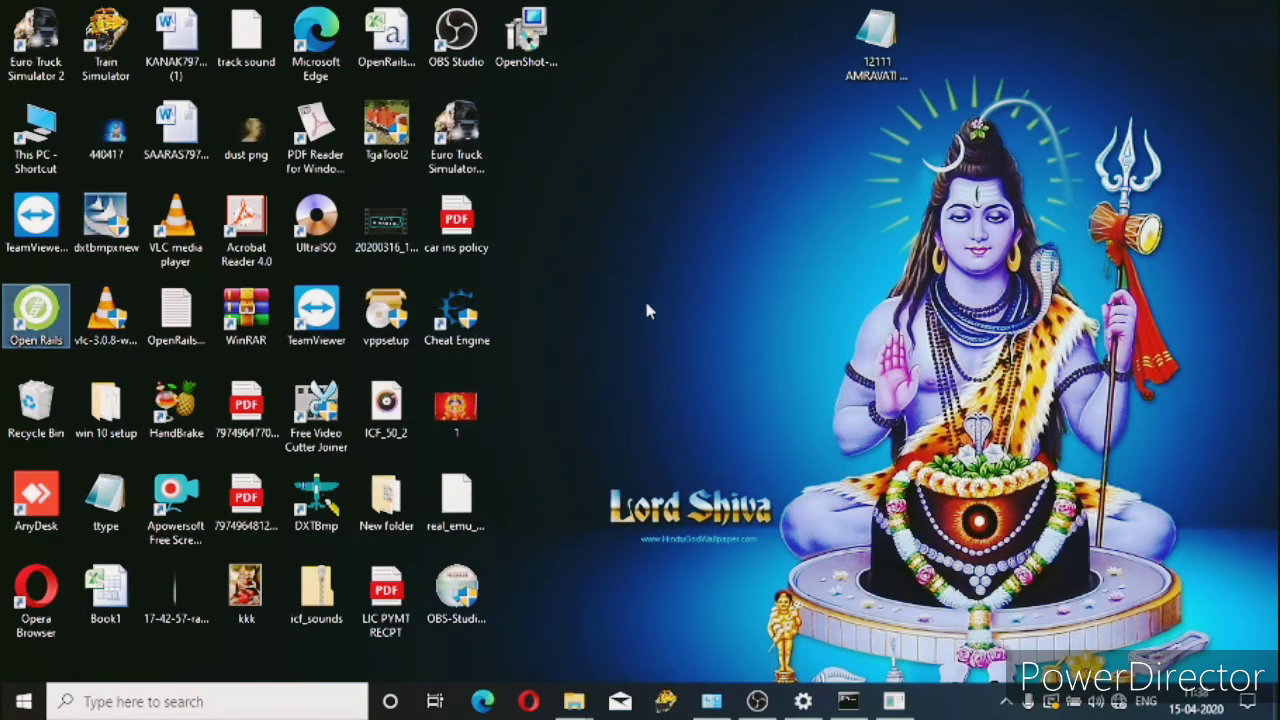
- Relaunch Open Rails so the launcher lists the 12111 AMRAVATI SF EXPRESS activity and consist
double_click(36, 316)
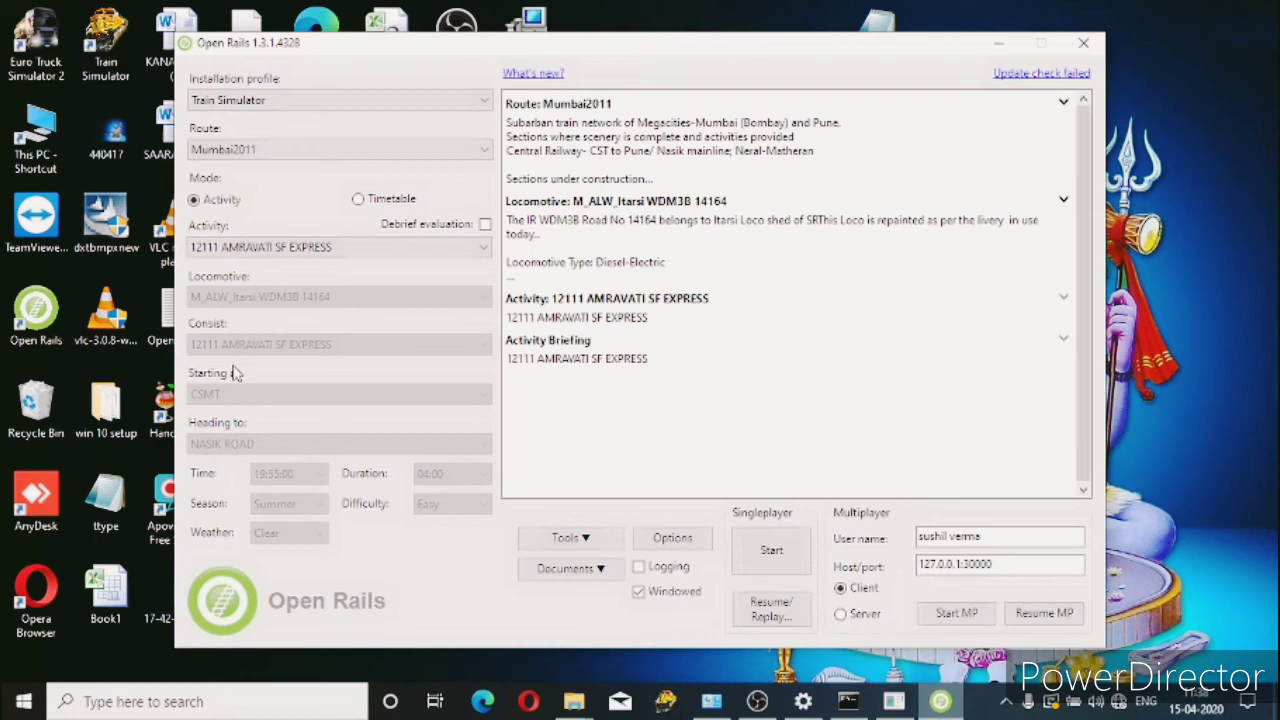
mouse_move(378, 360)
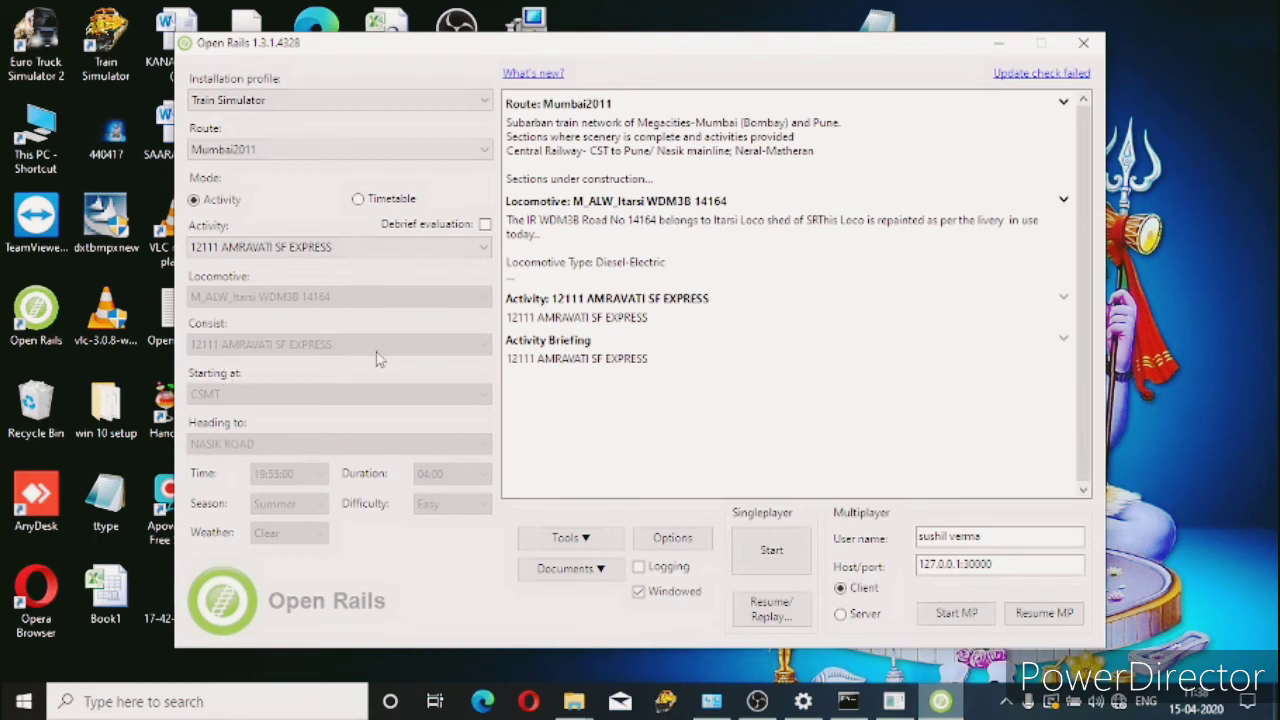